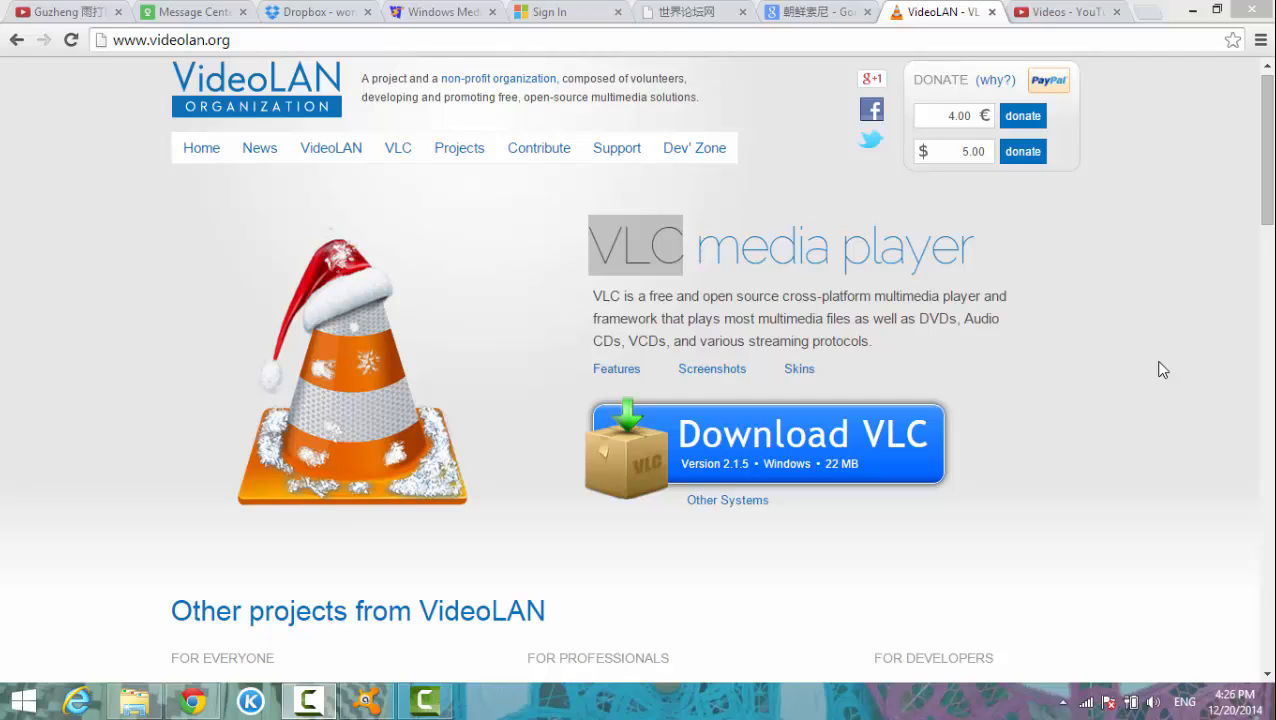
{"action": "mouse_move", "coordinate": [556, 356]}
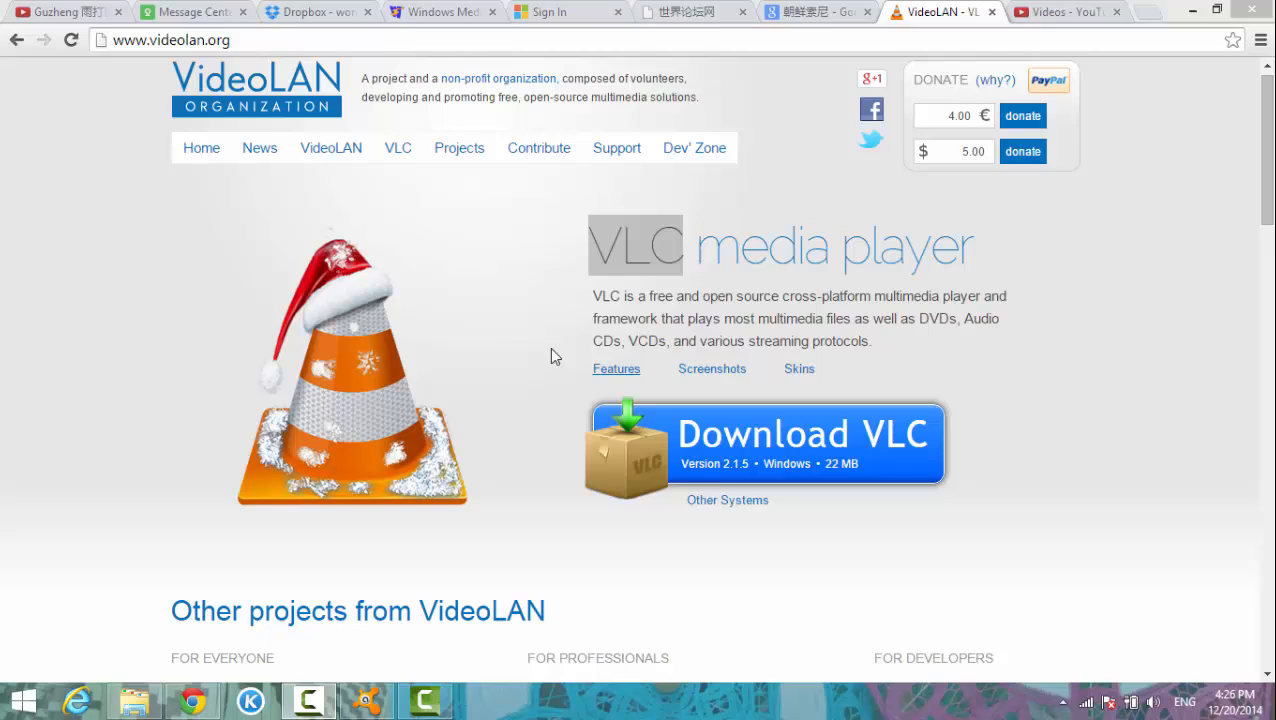
{"action": "mouse_move", "coordinate": [510, 350]}
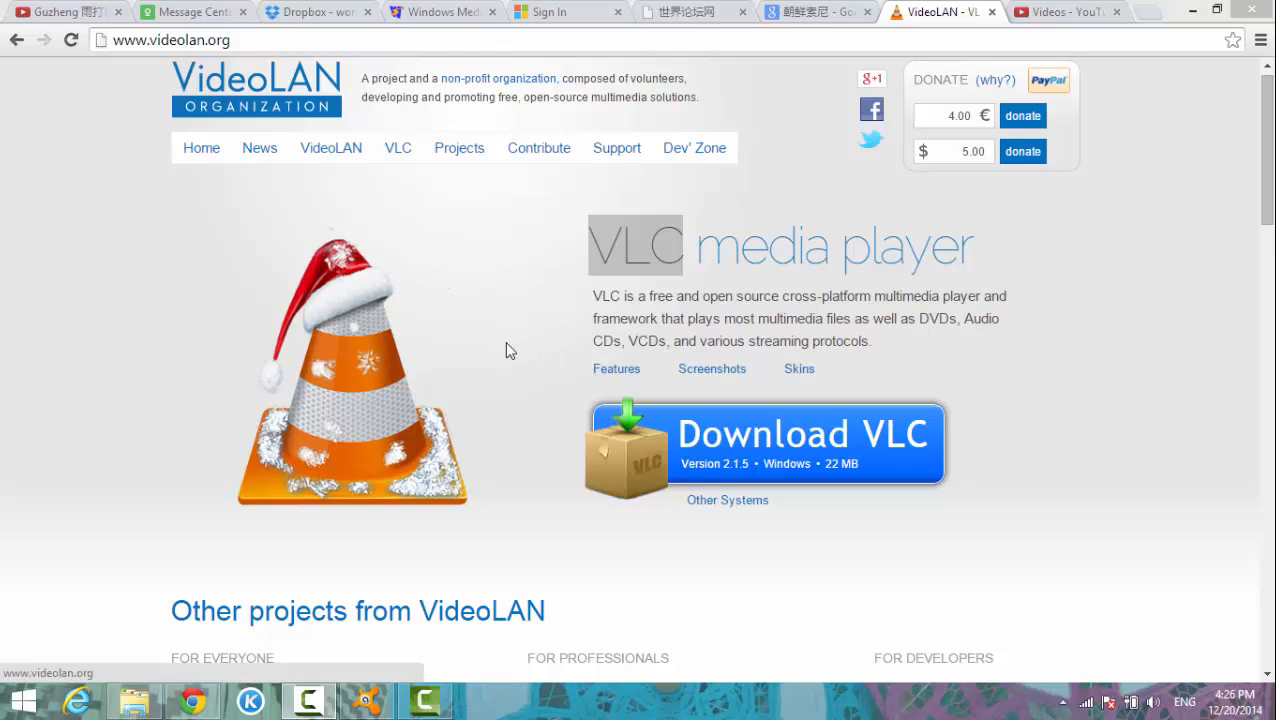
{"action": "mouse_move", "coordinate": [390, 270]}
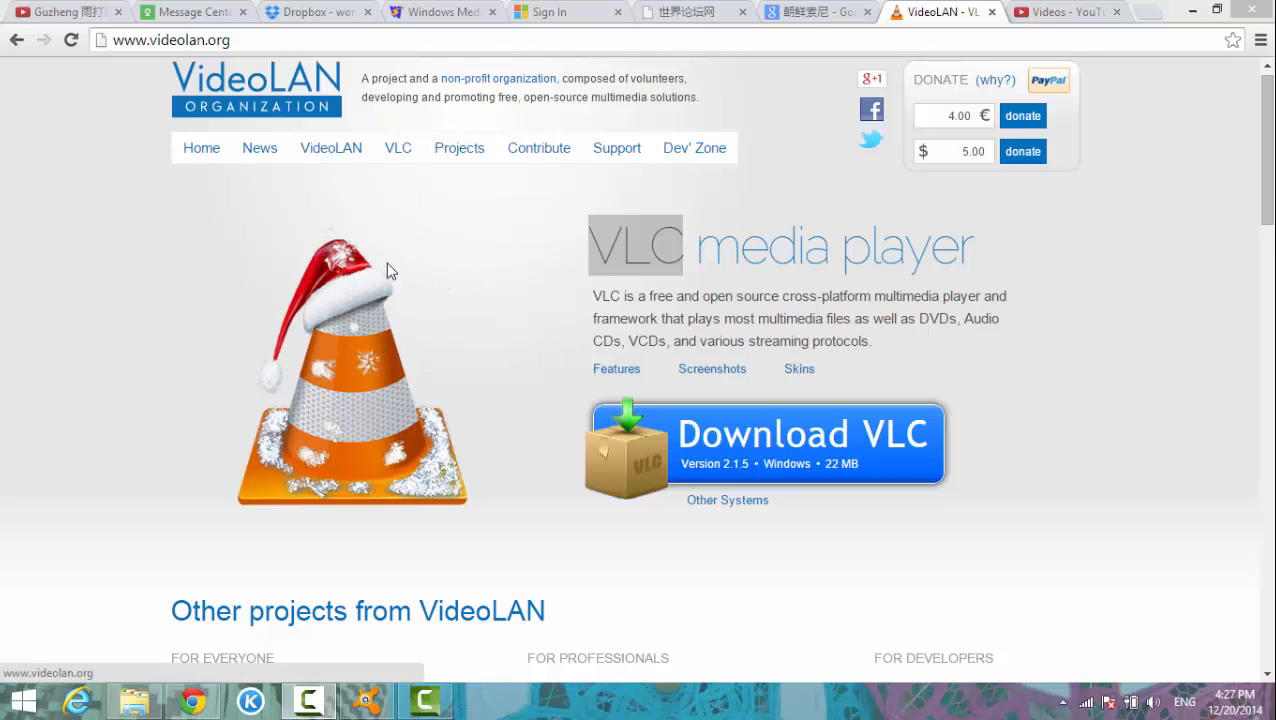
{"action": "mouse_move", "coordinate": [450, 237]}
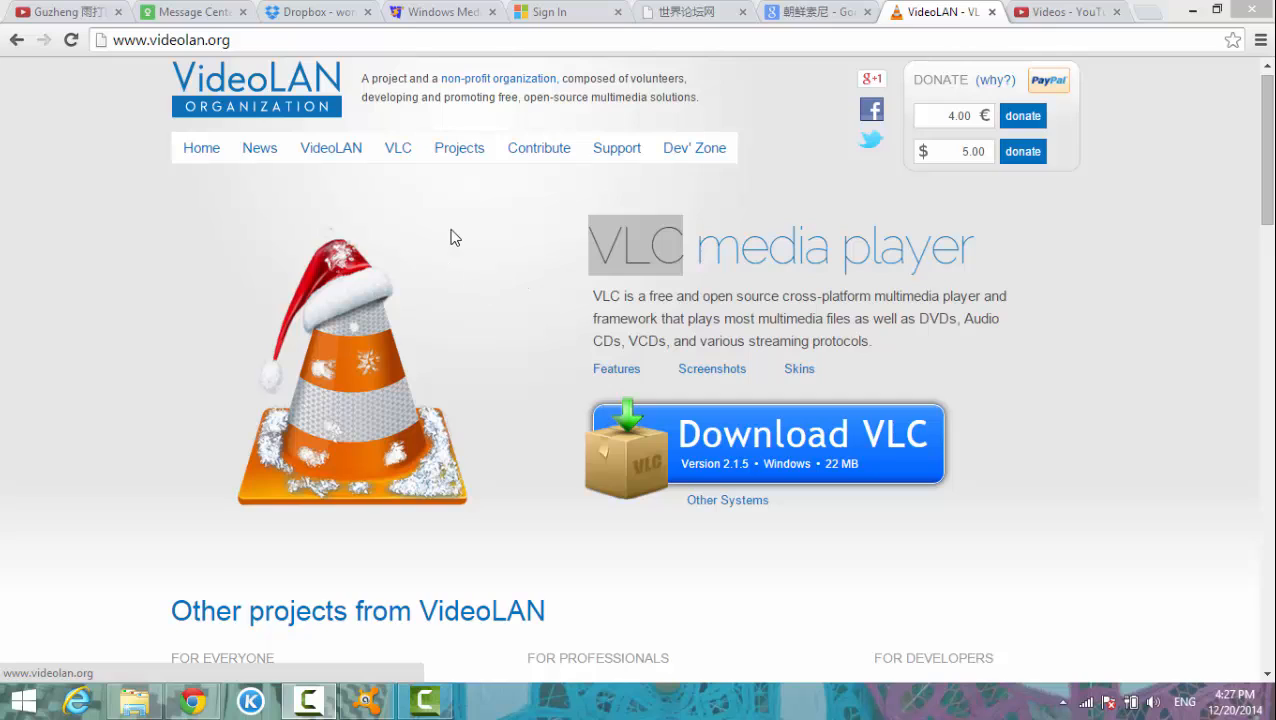
{"action": "mouse_move", "coordinate": [528, 262]}
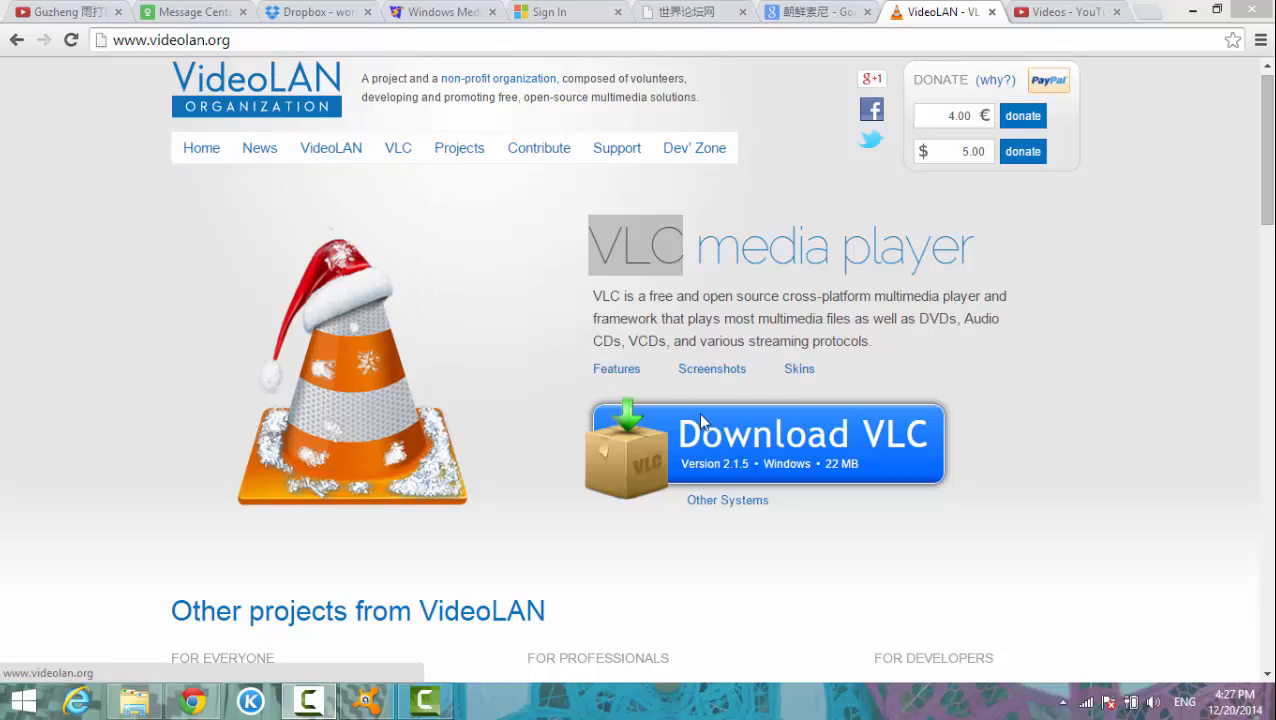
{"action": "mouse_move", "coordinate": [932, 193]}
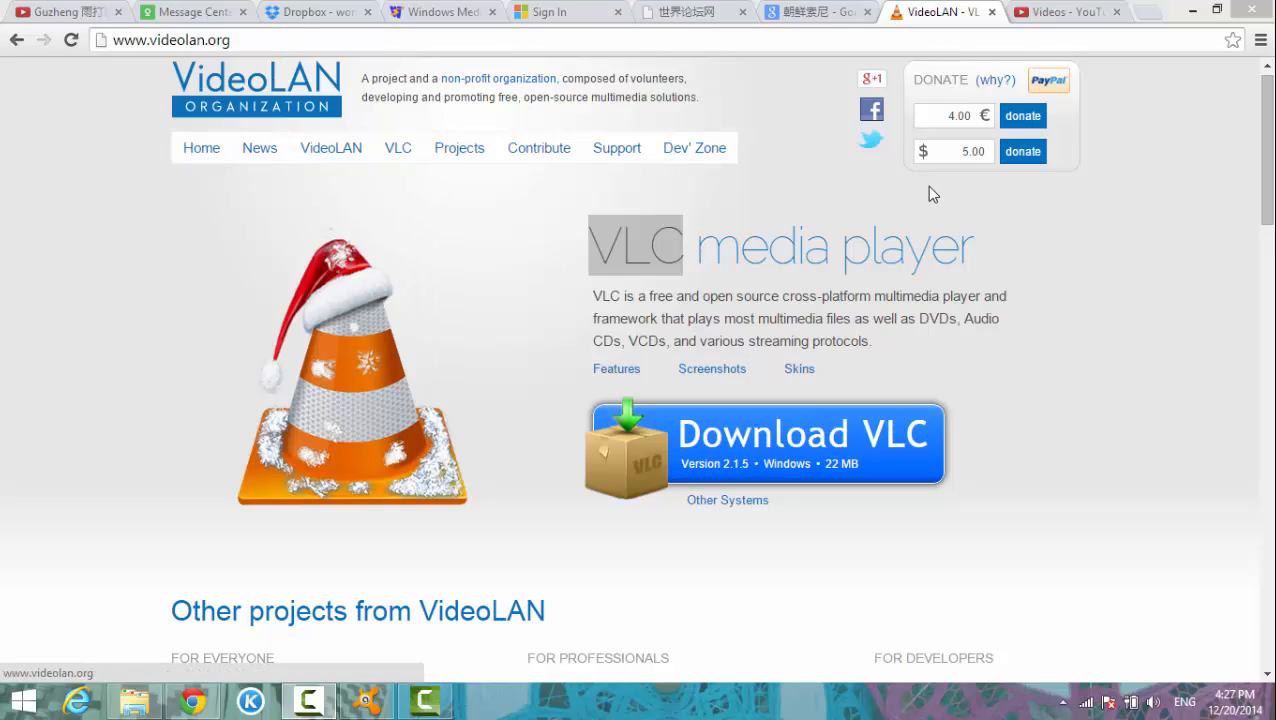
{"action": "mouse_move", "coordinate": [560, 480]}
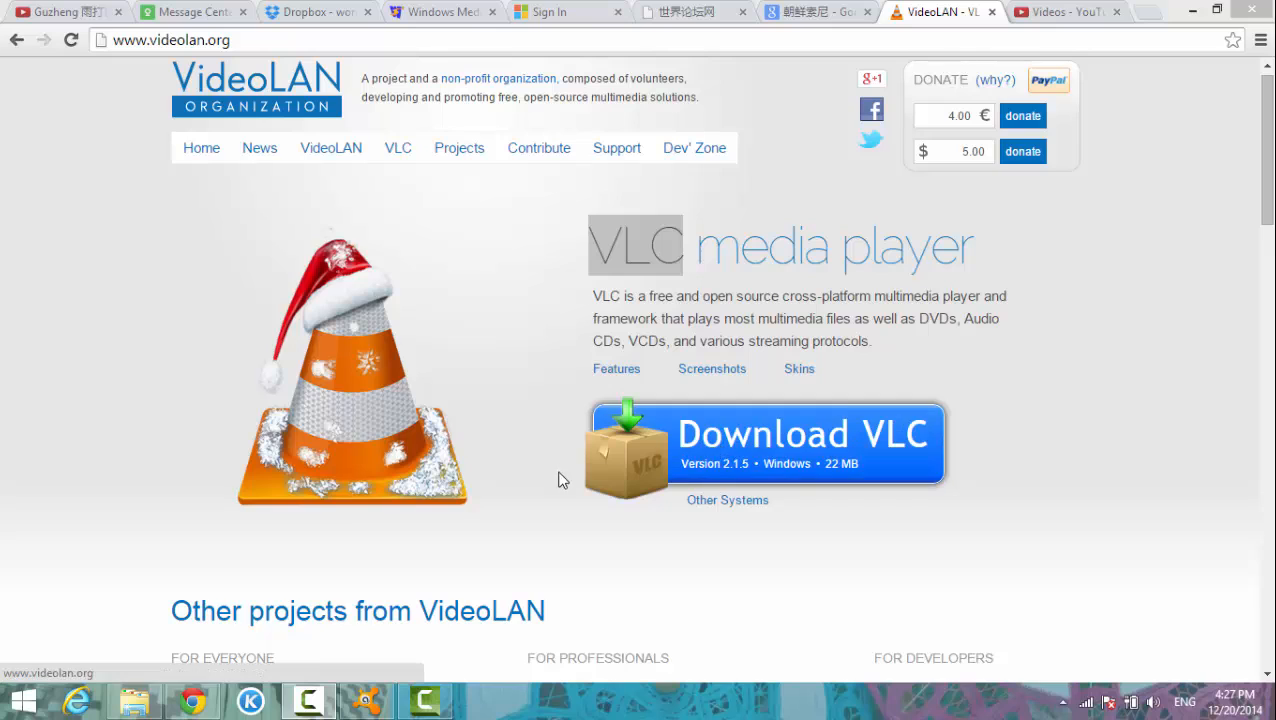
{"action": "scroll", "scroll_direction": "down", "scroll_amount": 3}
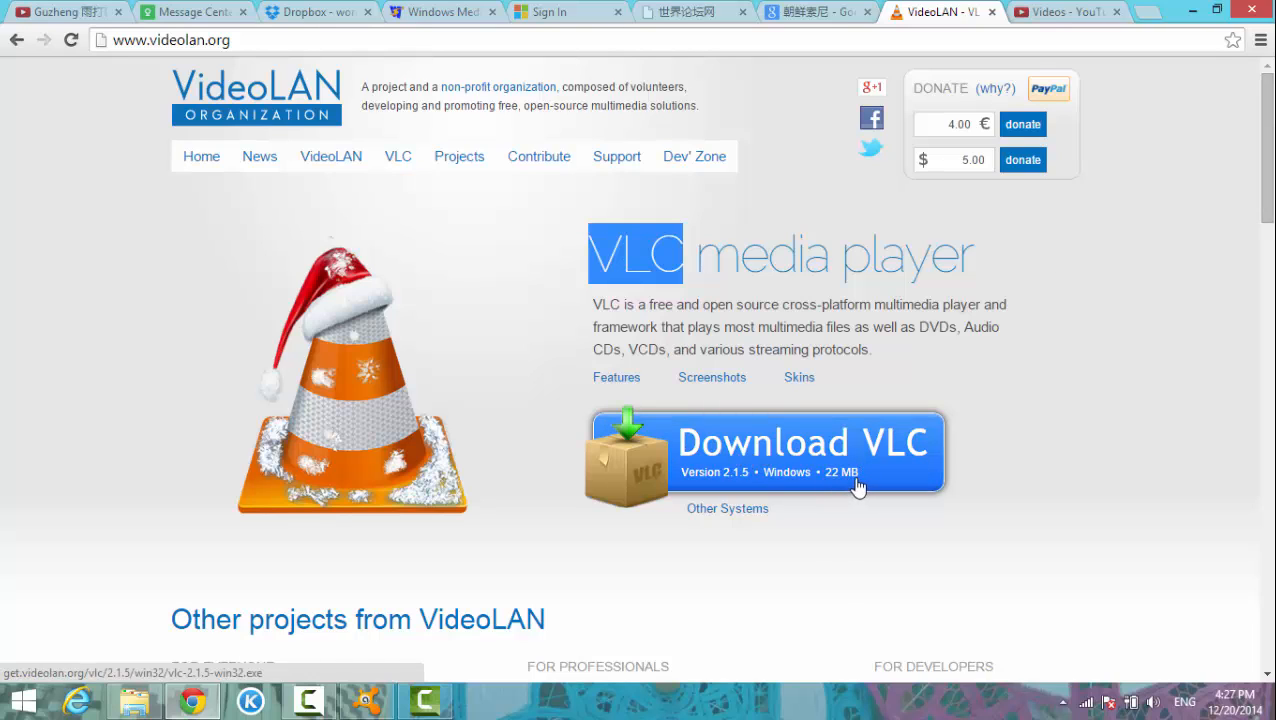
{"action": "mouse_move", "coordinate": [760, 492]}
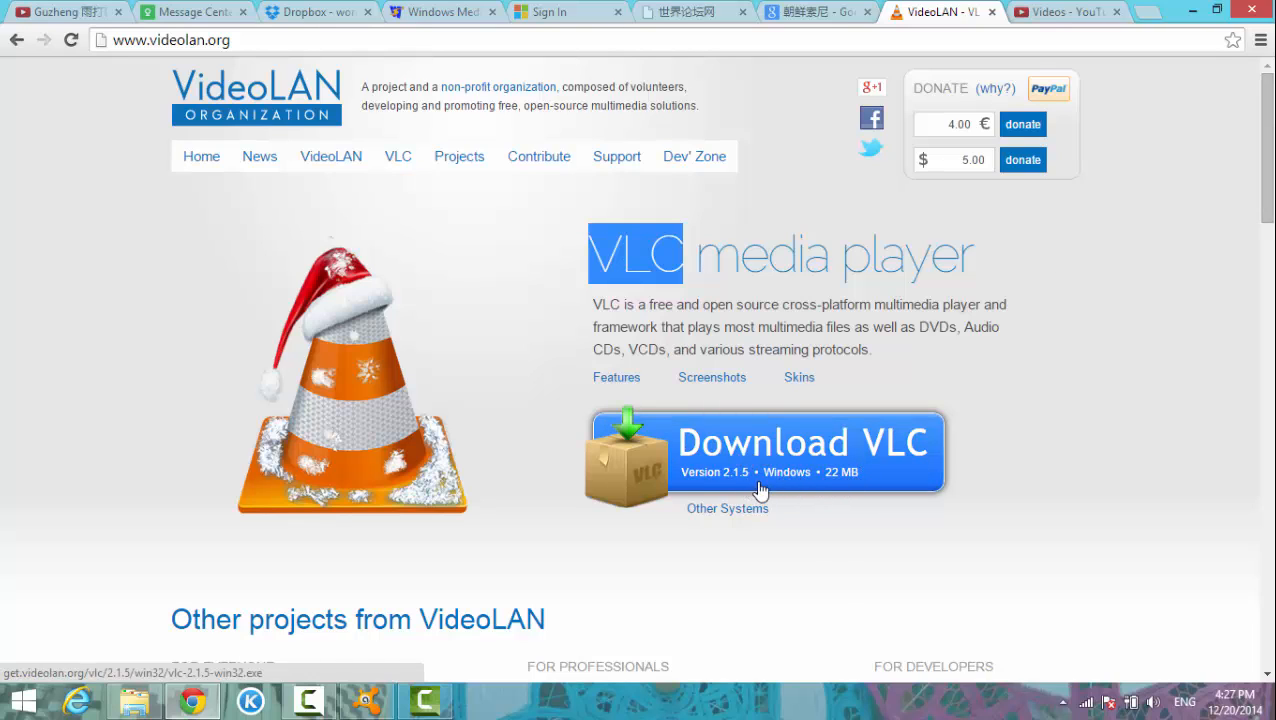
{"action": "mouse_move", "coordinate": [1137, 339]}
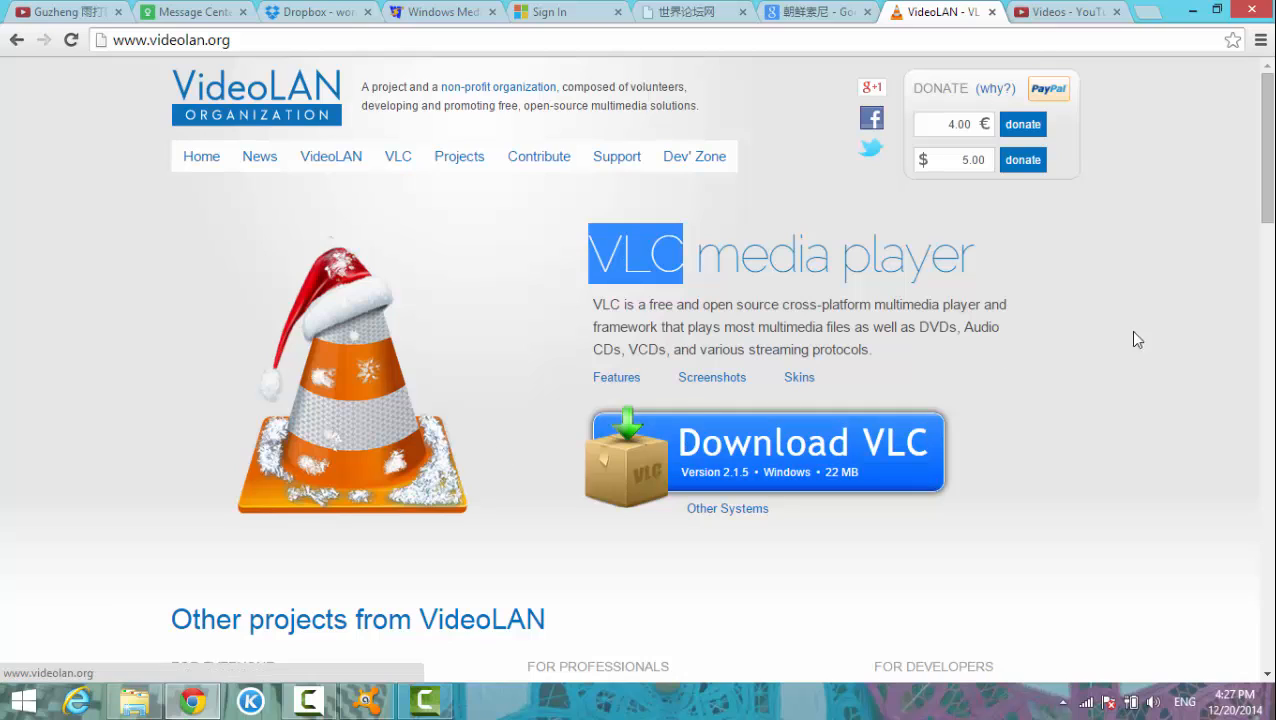
{"action": "mouse_move", "coordinate": [1268, 168]}
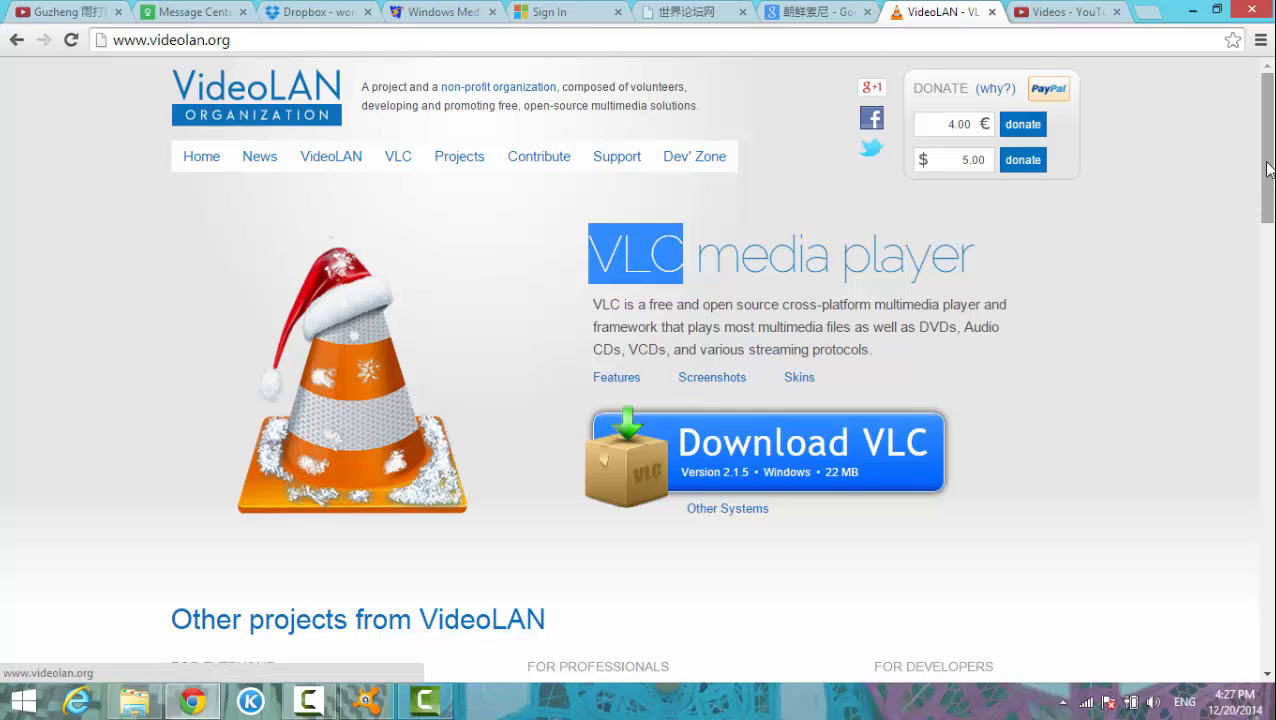
{"action": "scroll", "scroll_direction": "down", "scroll_amount": 3}
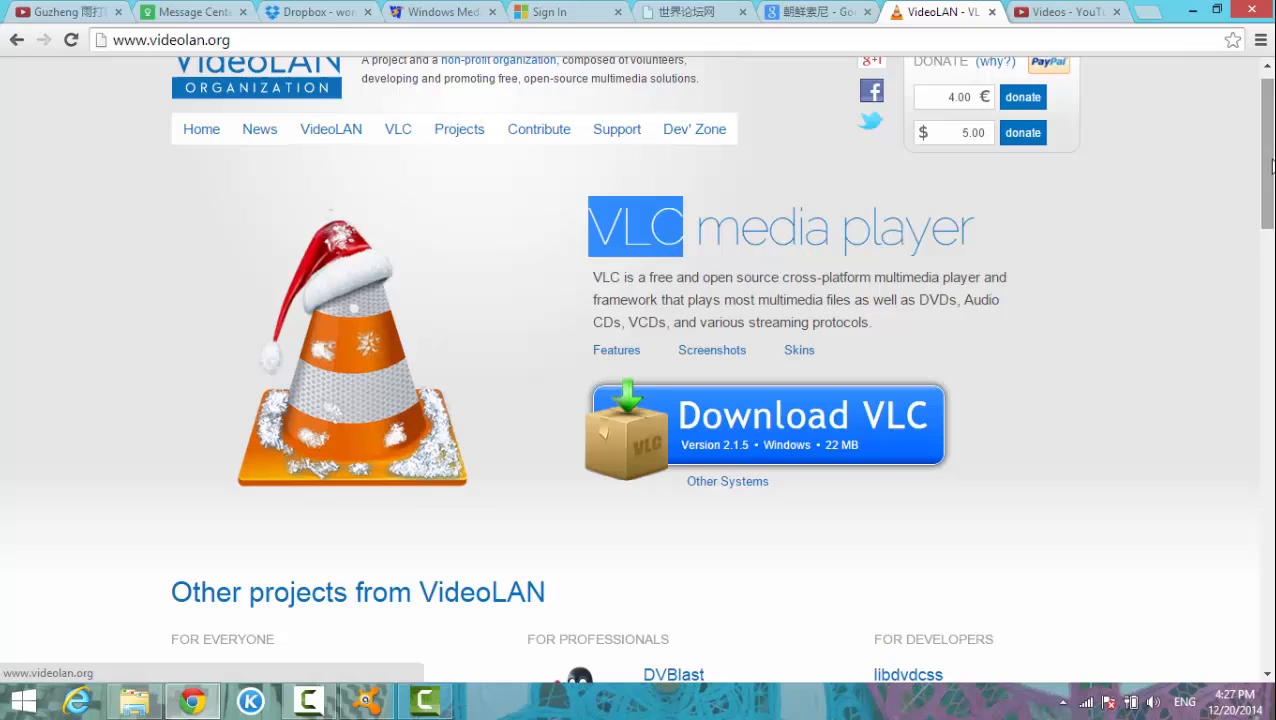
{"action": "mouse_move", "coordinate": [1174, 307]}
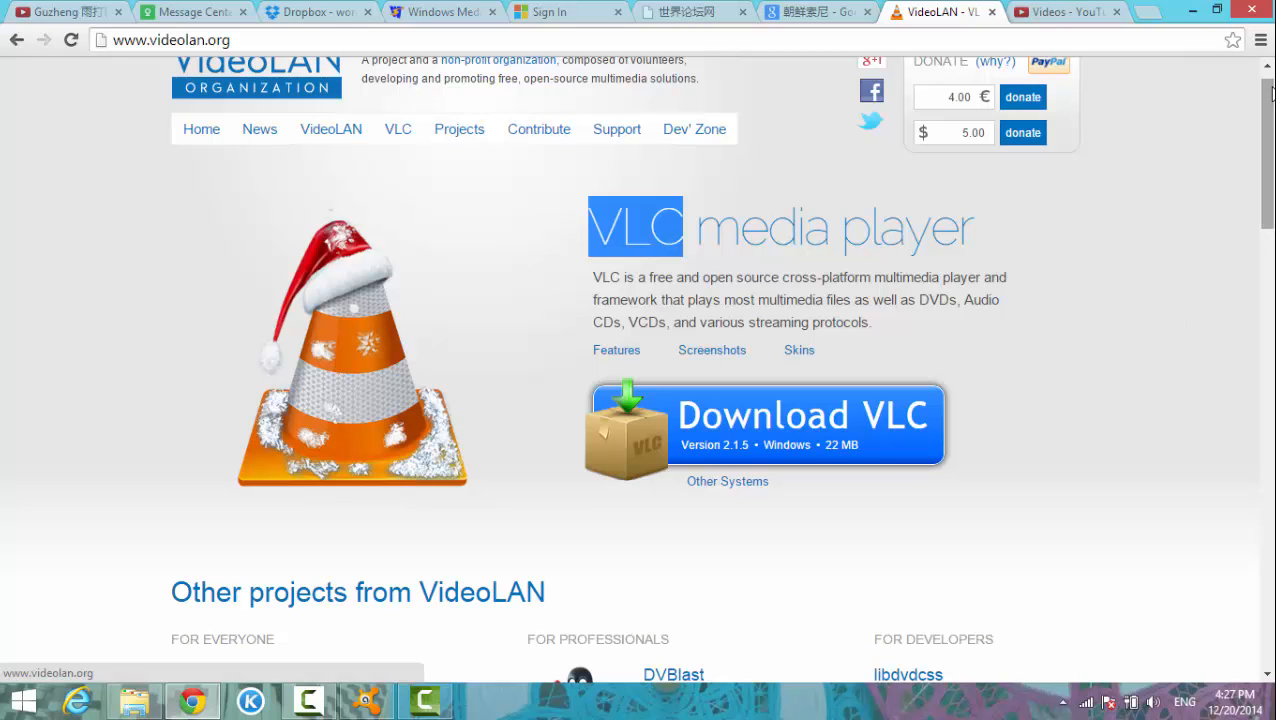
{"action": "scroll", "scroll_direction": "down", "scroll_amount": 3}
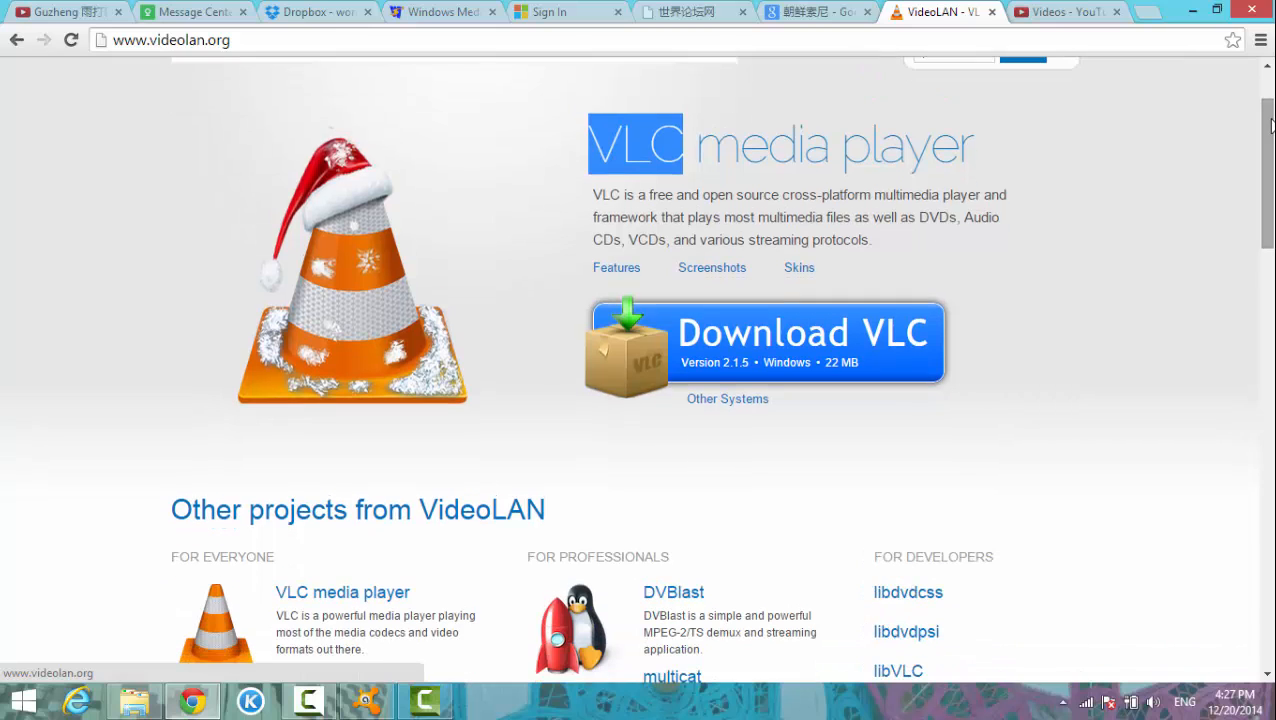